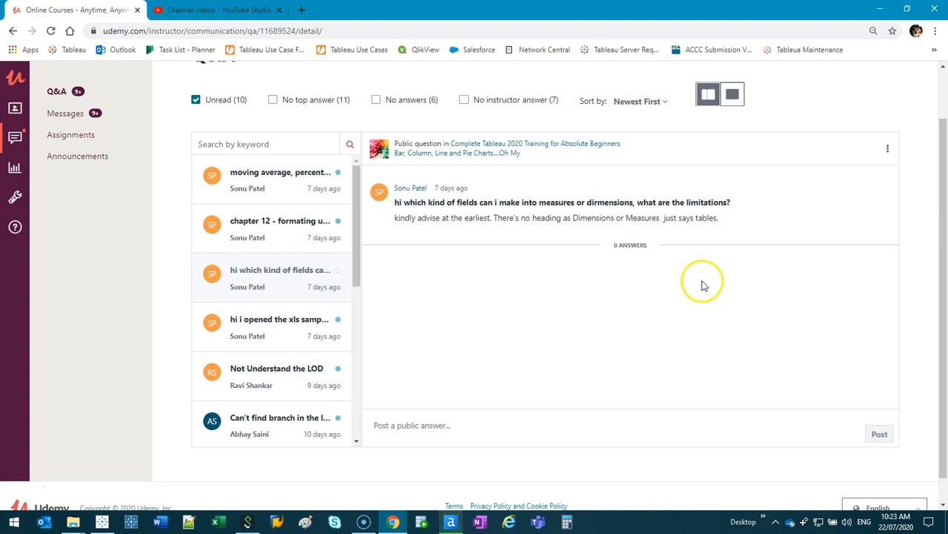
Preview several Tableau image results and open the Stitch Data tutorial in a new tab.
drag(495, 216, 717, 216)
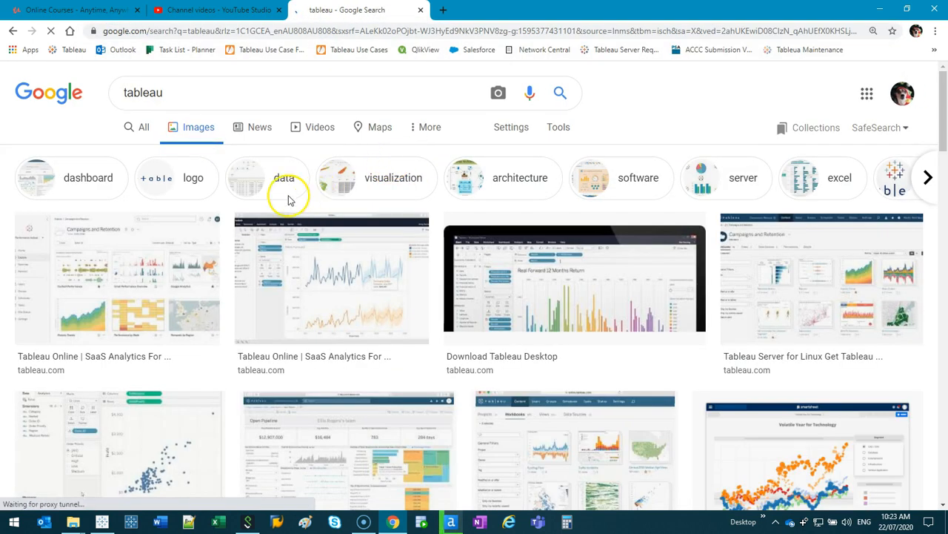
click(332, 279)
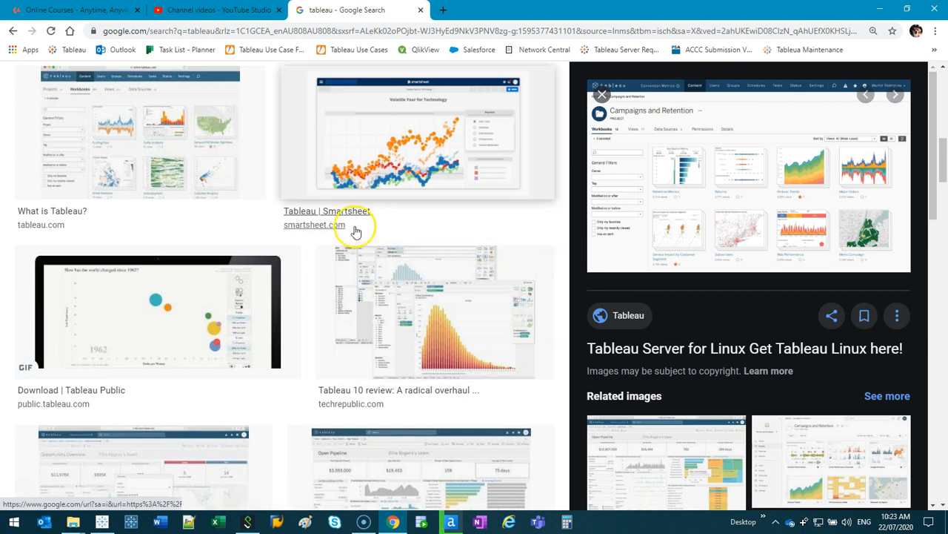
click(436, 311)
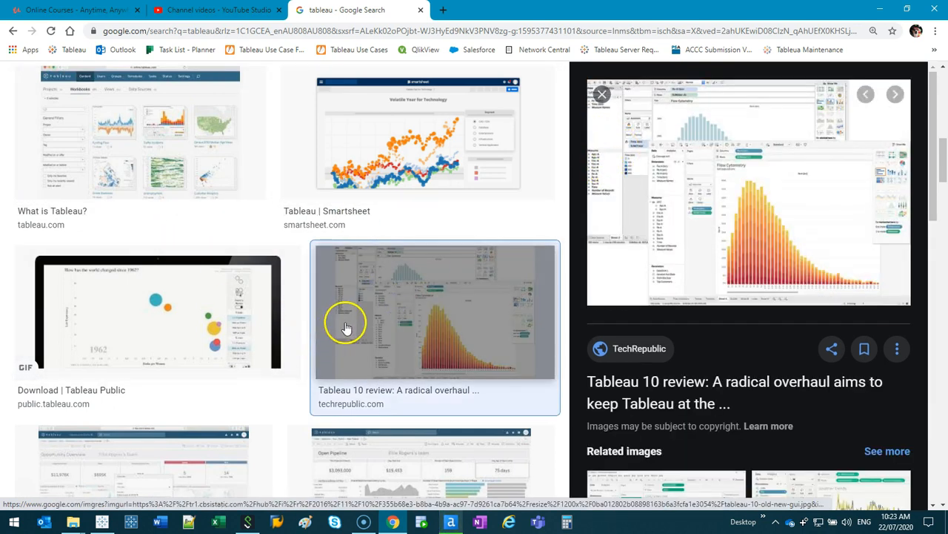
scroll(down, 3)
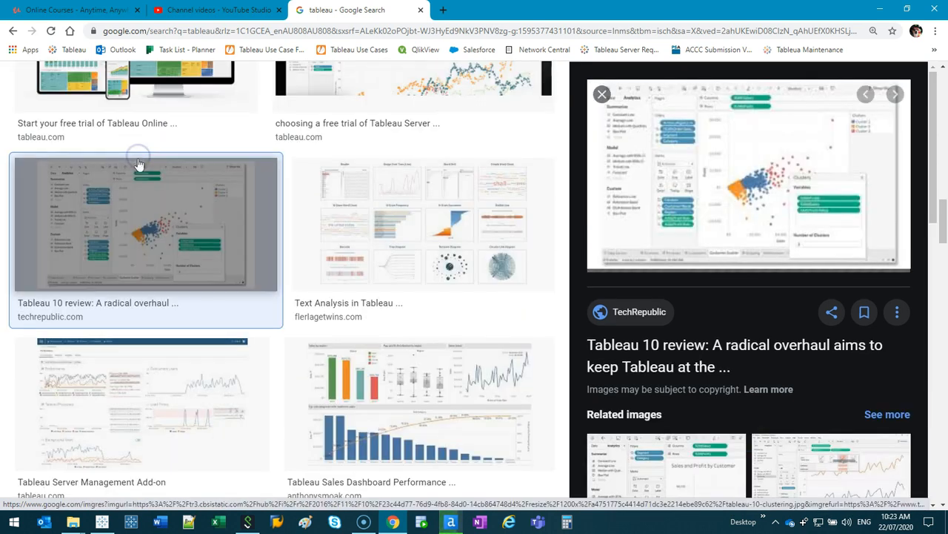
scroll(down, 3)
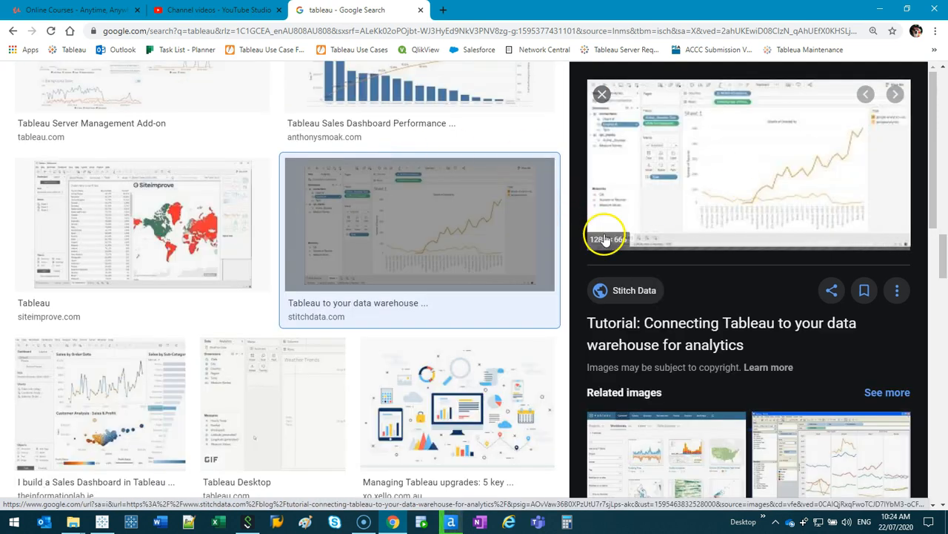
click(747, 165)
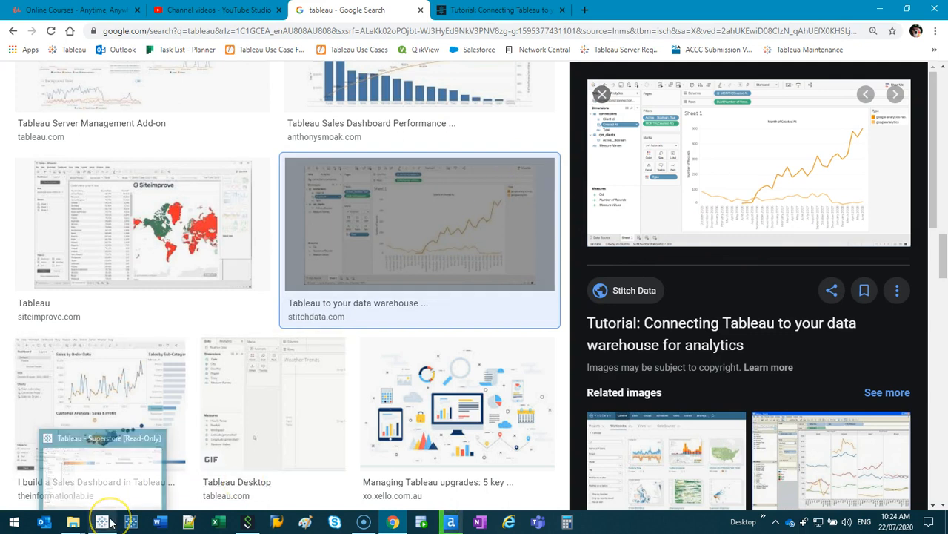
Switch from the browser to the blank Excel workbook via the taskbar.
click(101, 522)
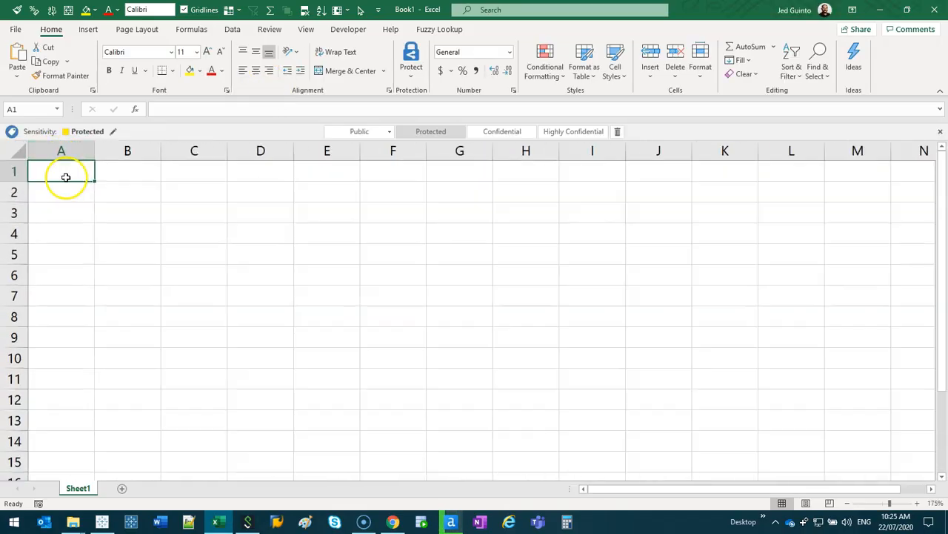
Enter the headers Employee NO. and Name in row 1.
text(Employee NO.)
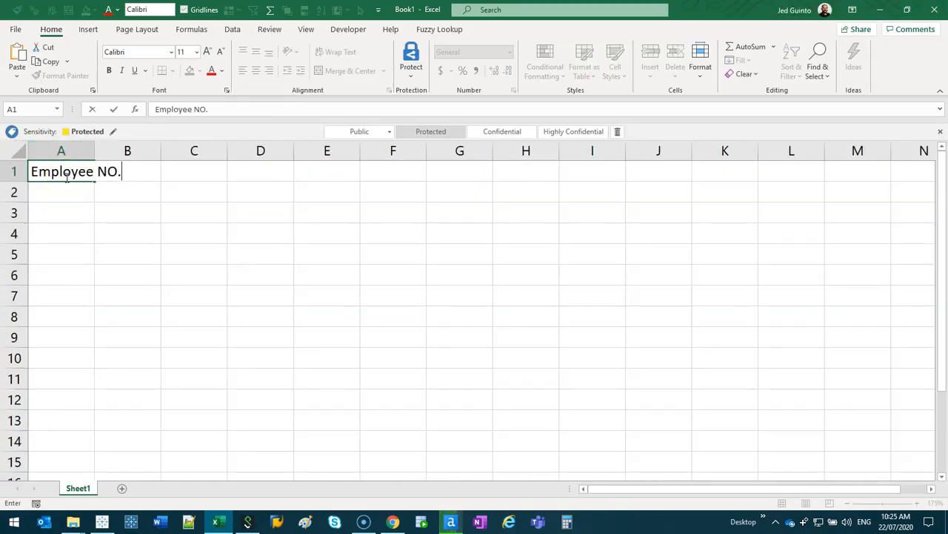
text(Name)
click(193, 171)
text(Age)
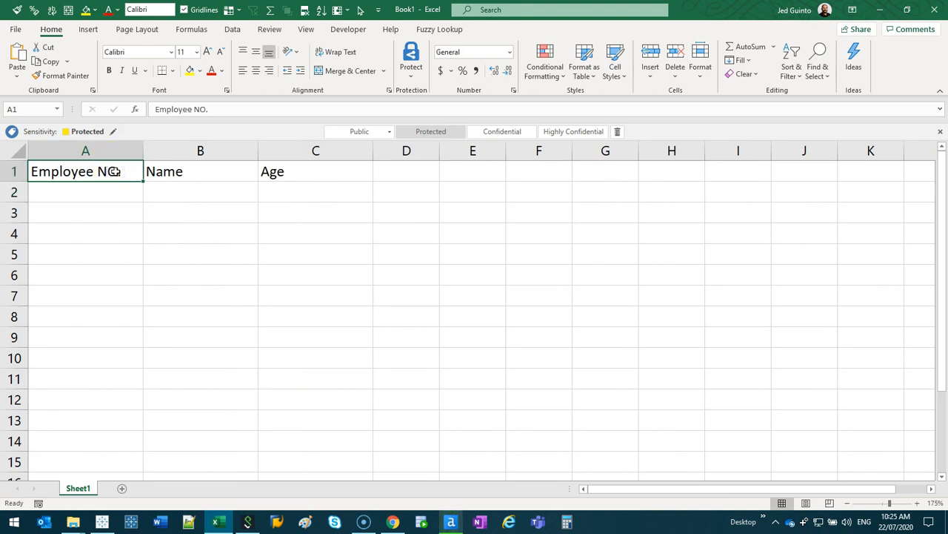
Fill A2 with =RANDBETWEEN(10000,99999) for random five-digit employee numbers.
click(86, 193)
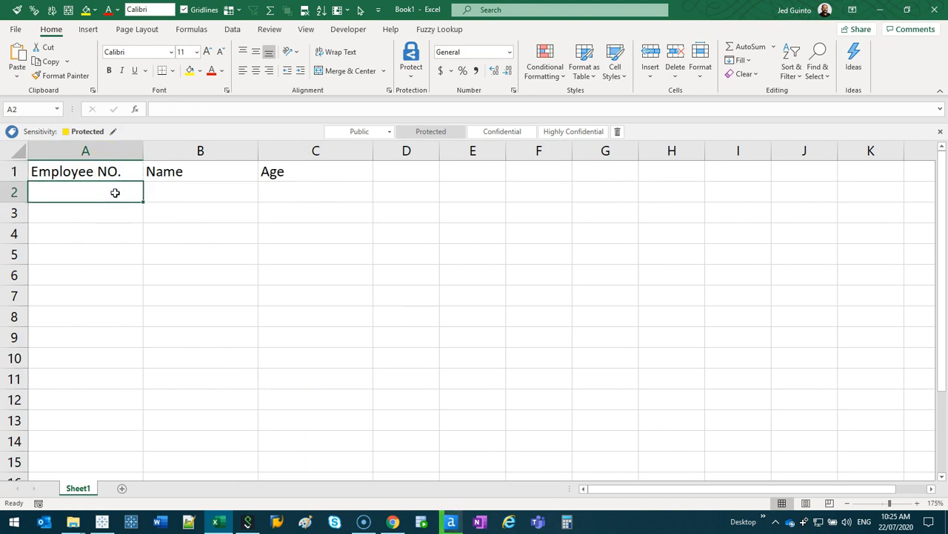
text(=rand)
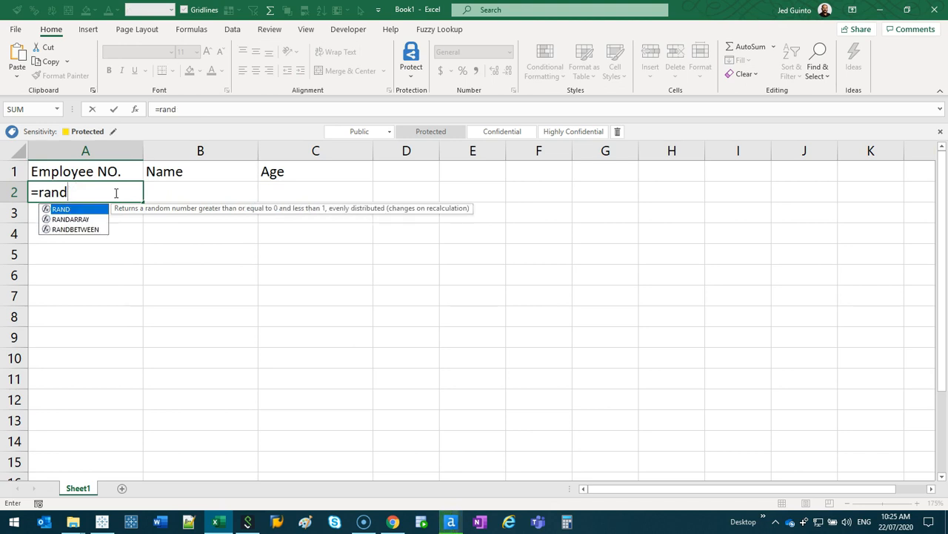
text(RANDBETWEEN()
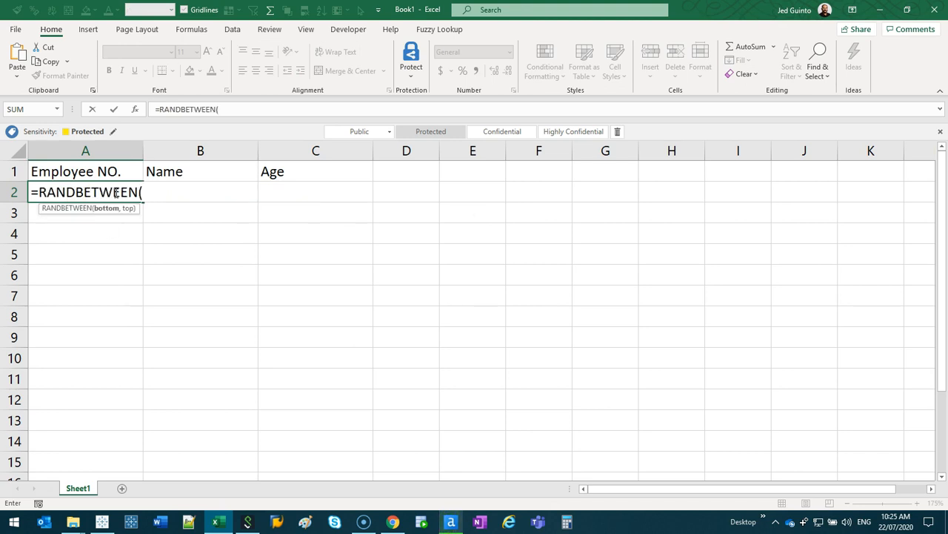
text(10000)
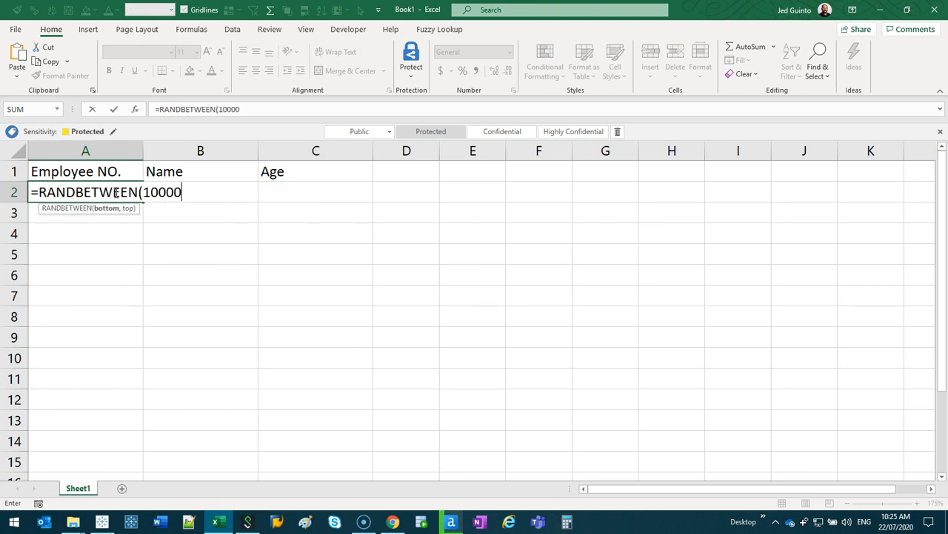
text(,99999)
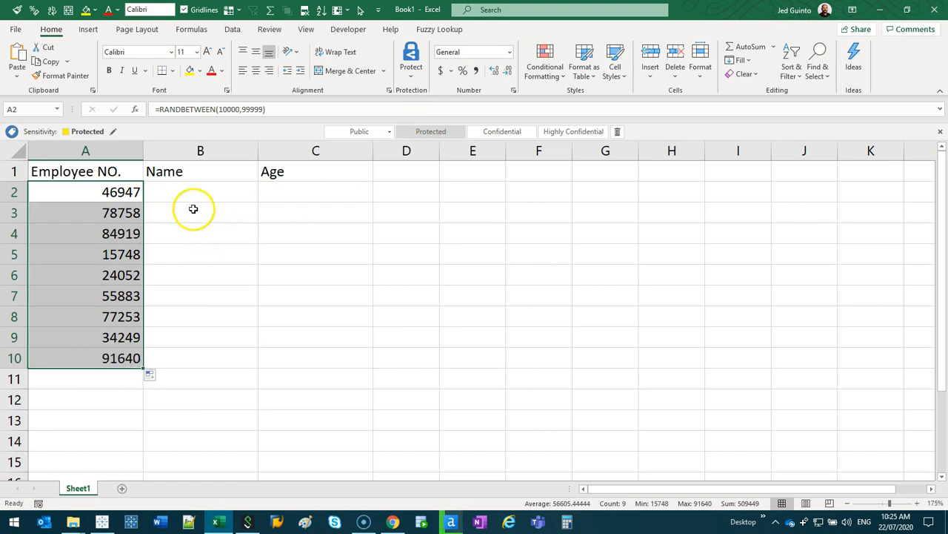
Add names starting Jed 1 and RANDBETWEEN ages in the Age column.
text(Jed 1)
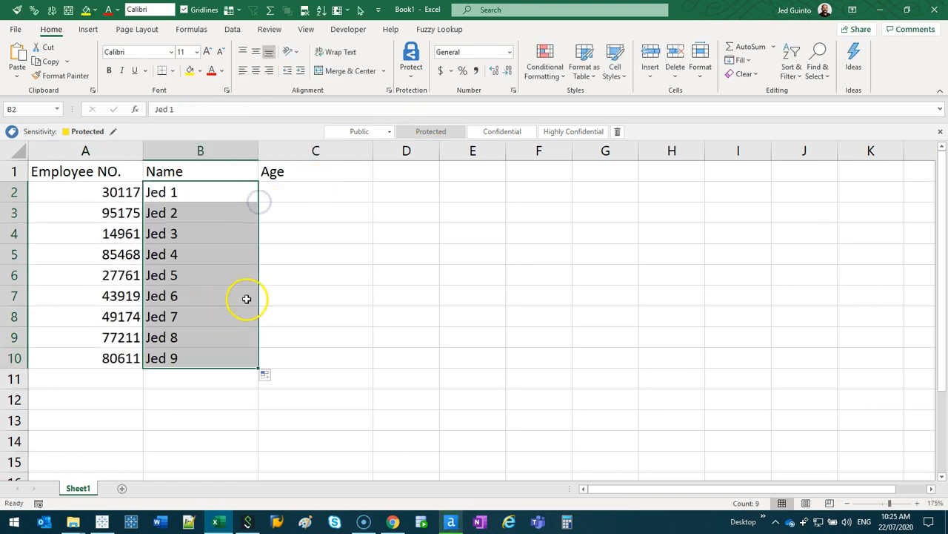
text(=RANDBETWEEN()
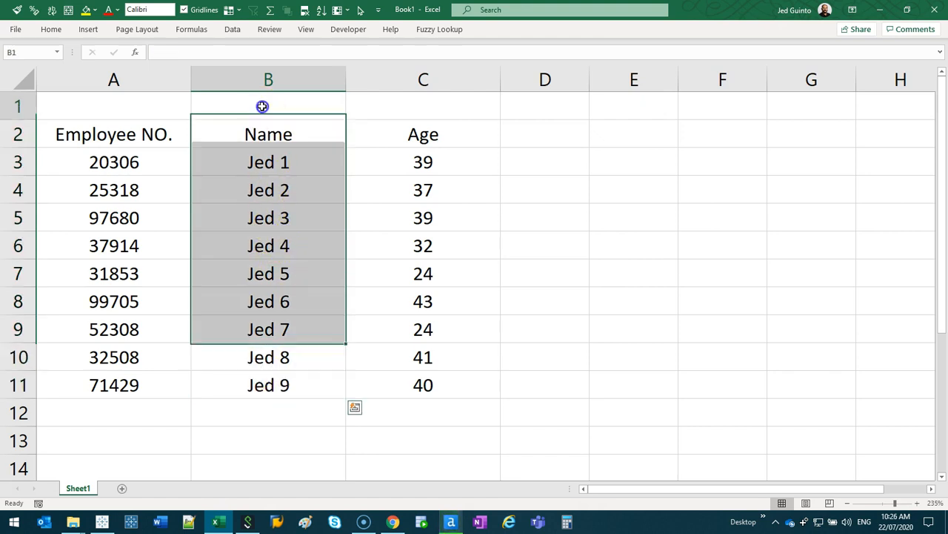
Label column B as Dimension and column C as Measure in the top row.
text(Dimension)
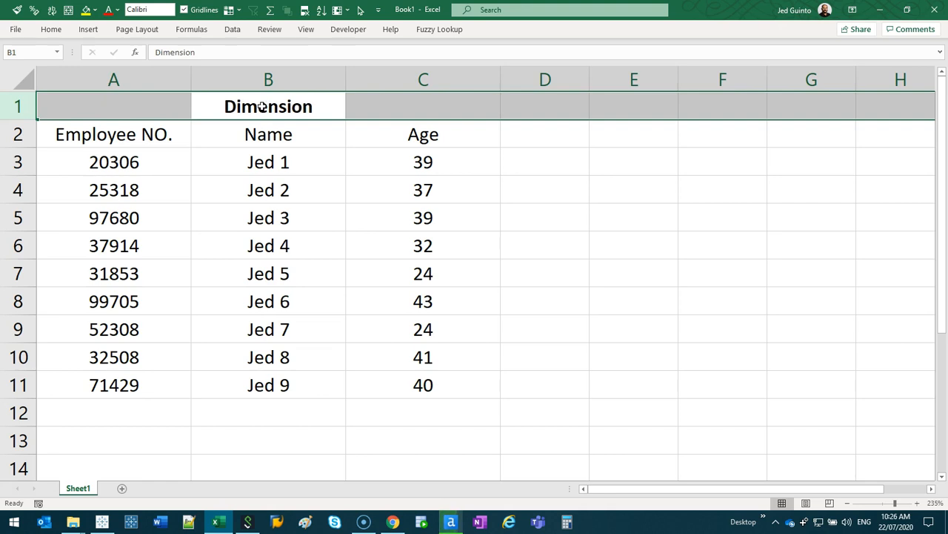
click(424, 107)
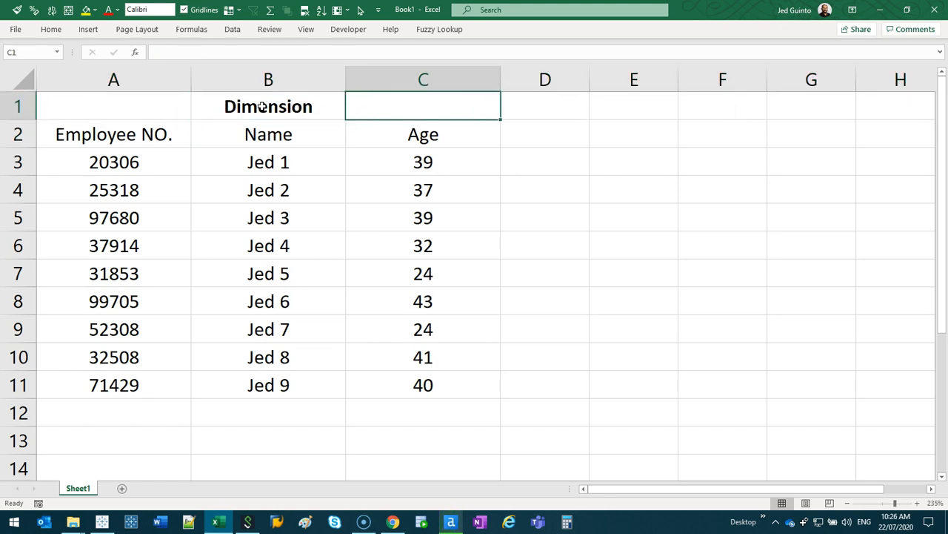
text(D)
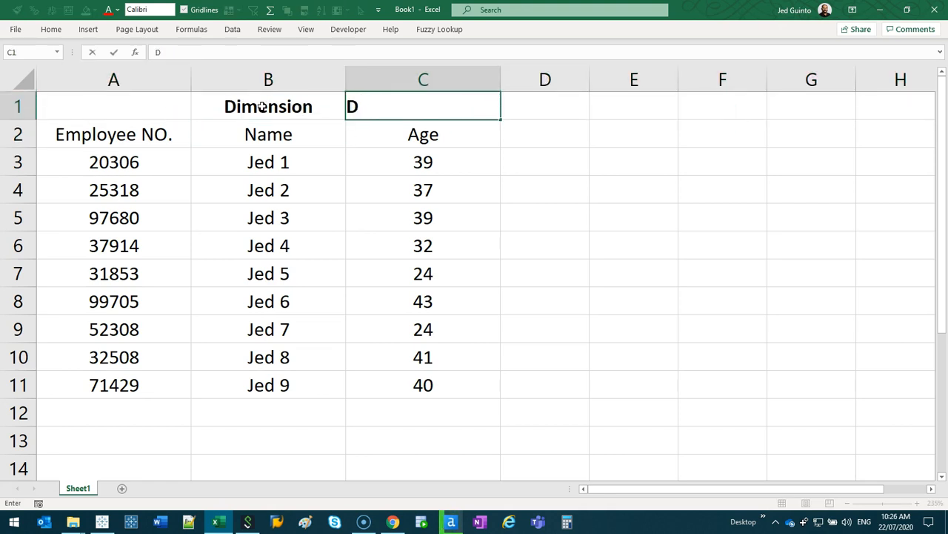
text(easure)
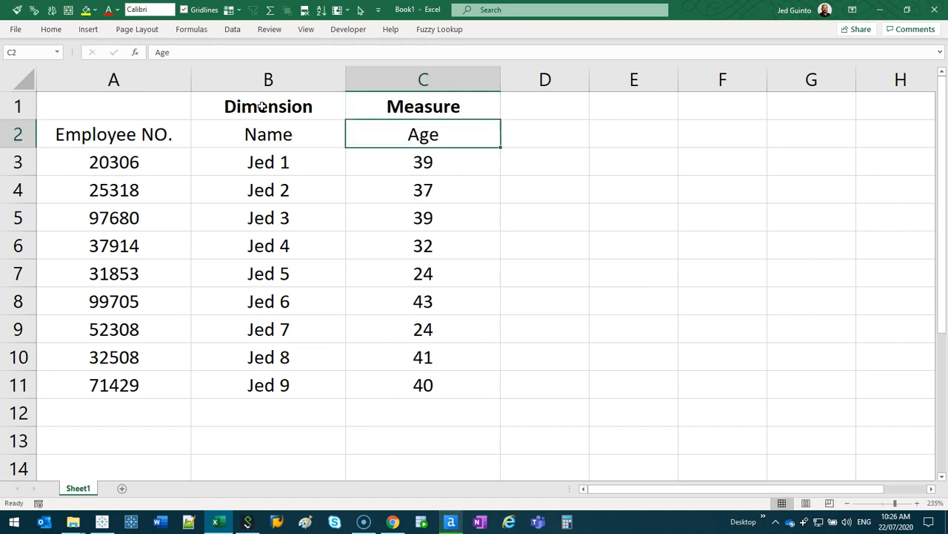
click(268, 106)
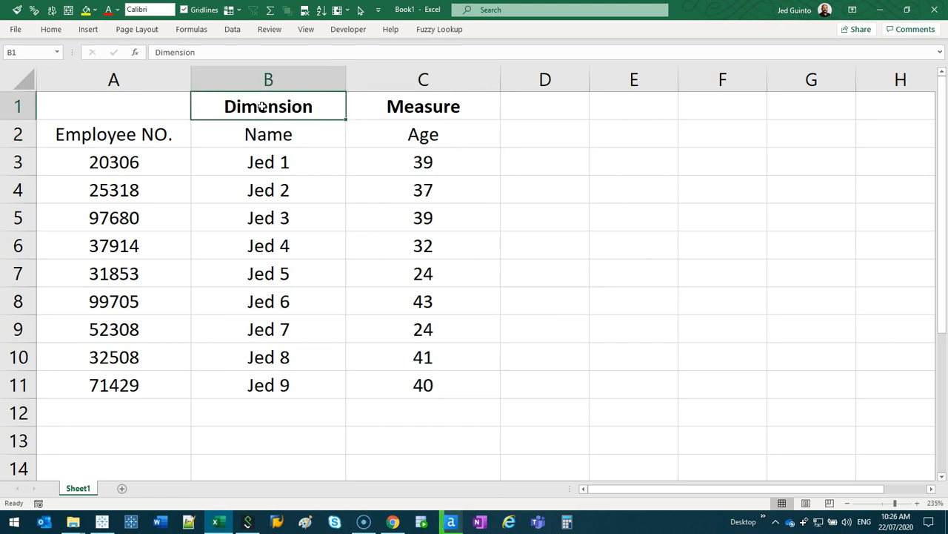
Label the Employee NO. column as Dimension in cell A1.
click(113, 161)
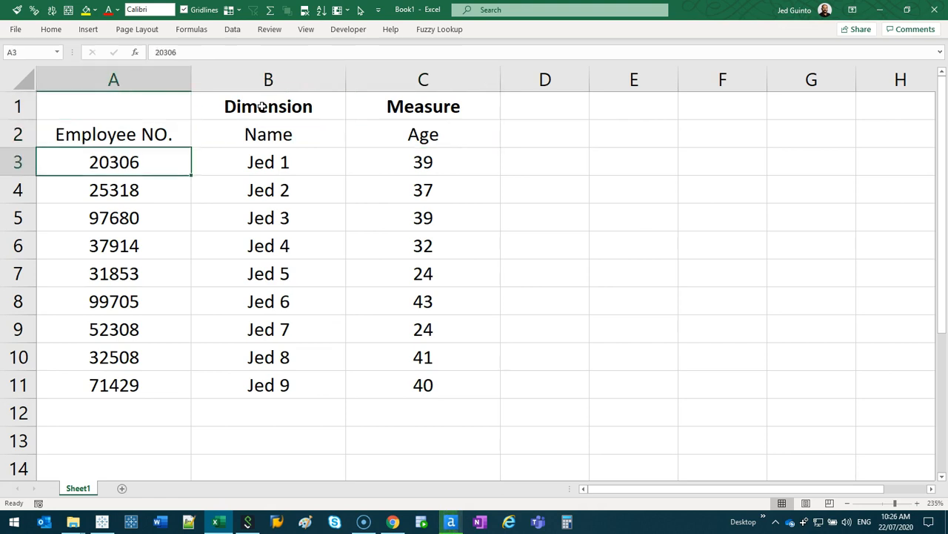
text(D)
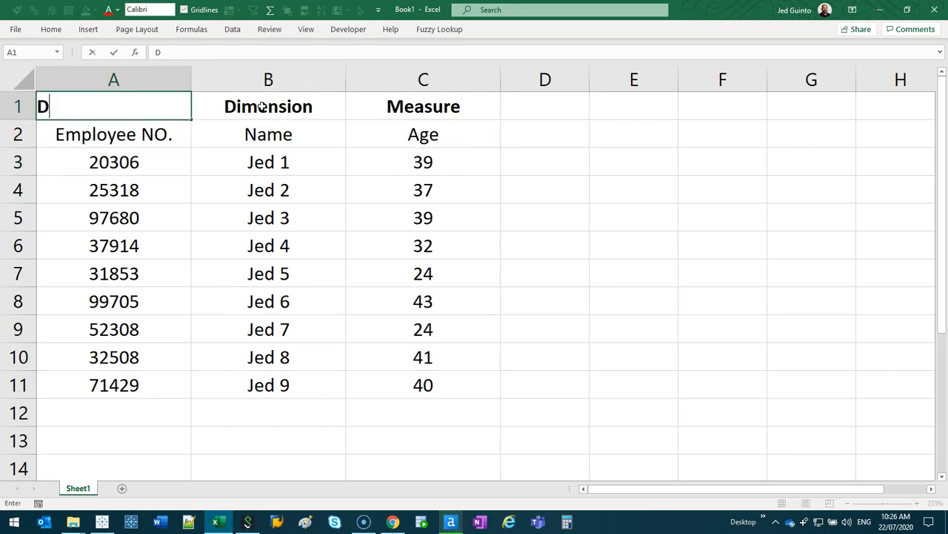
text(imensi)
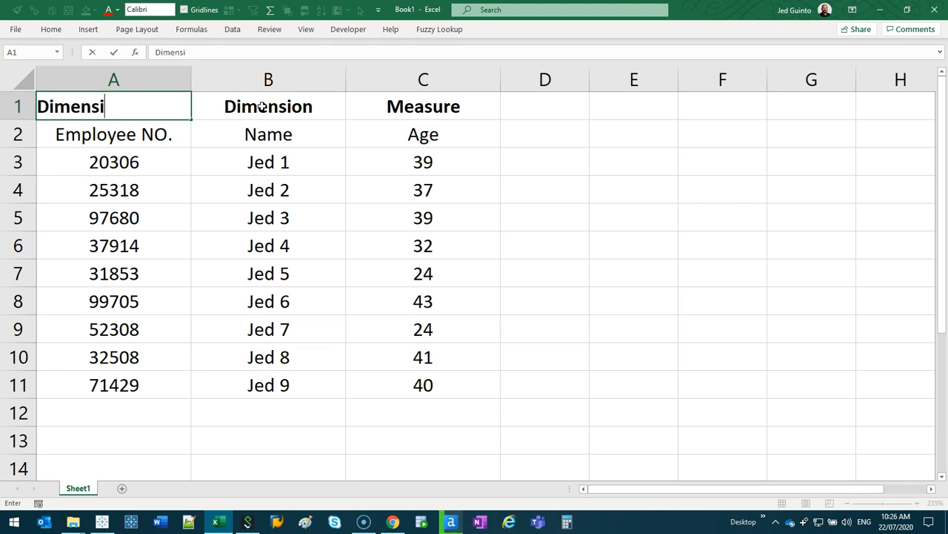
key(enter)
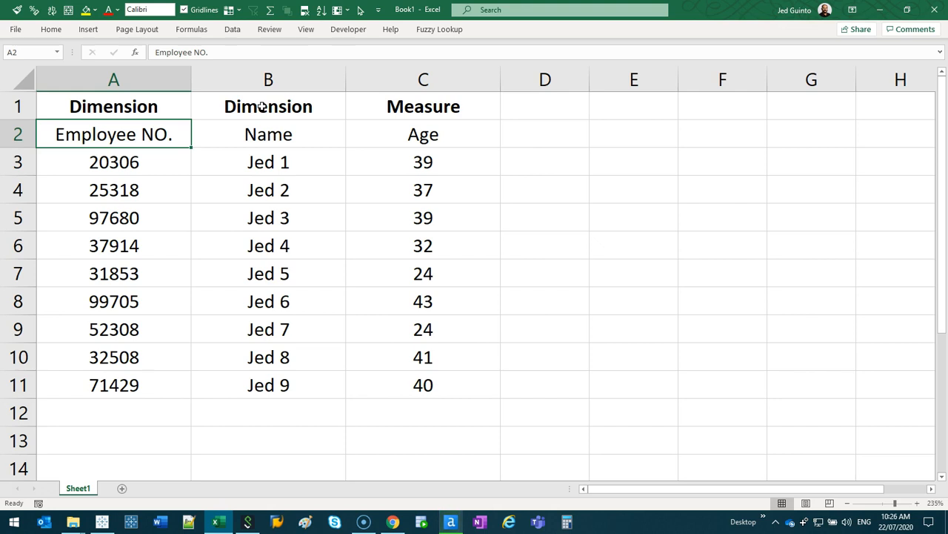
Highlight the employee number values A3:A11 and point out the Measure header in C1.
drag(113, 161, 113, 385)
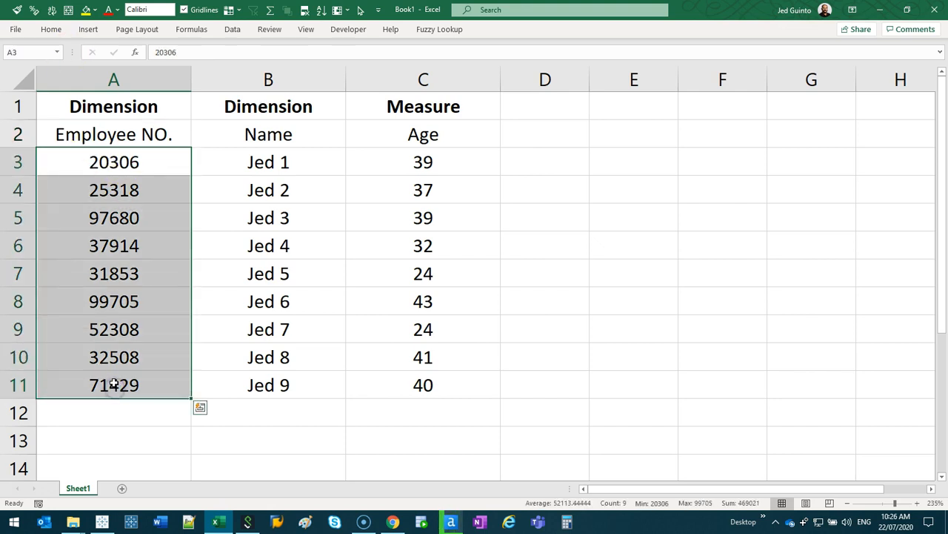
click(423, 107)
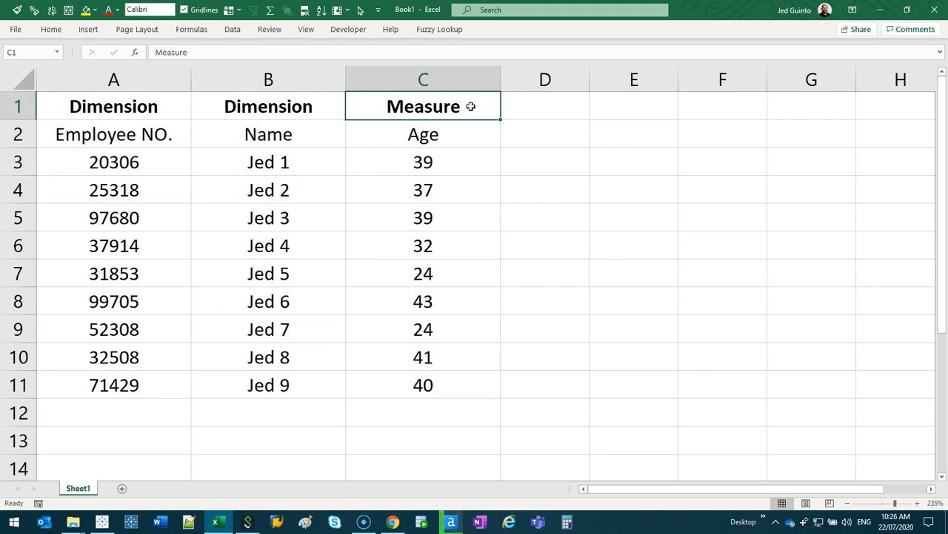
click(101, 522)
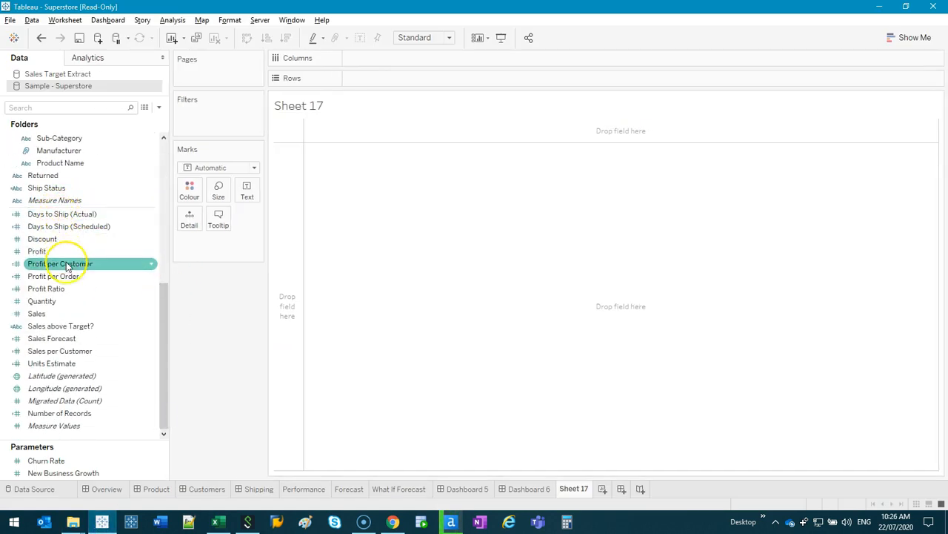
Select the Units Estimate field and preview the data source rows.
click(52, 363)
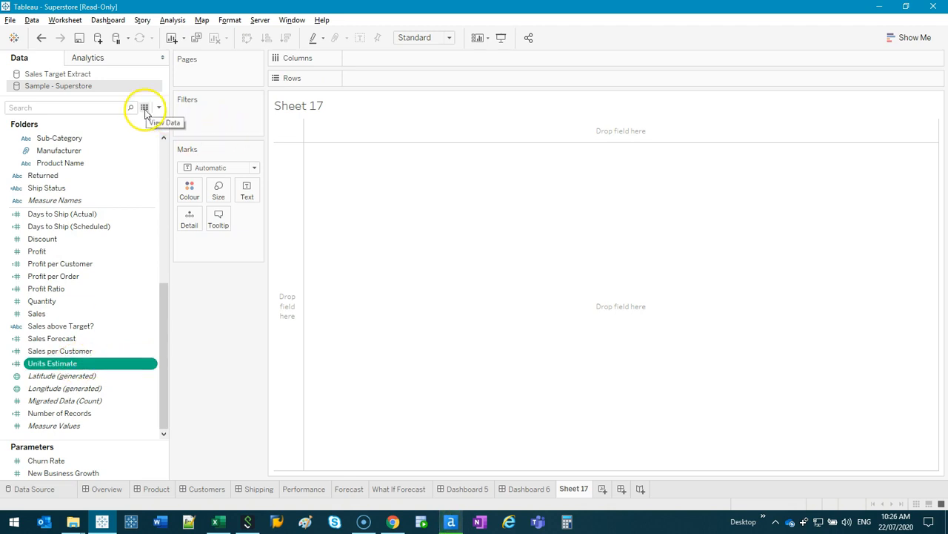
click(146, 107)
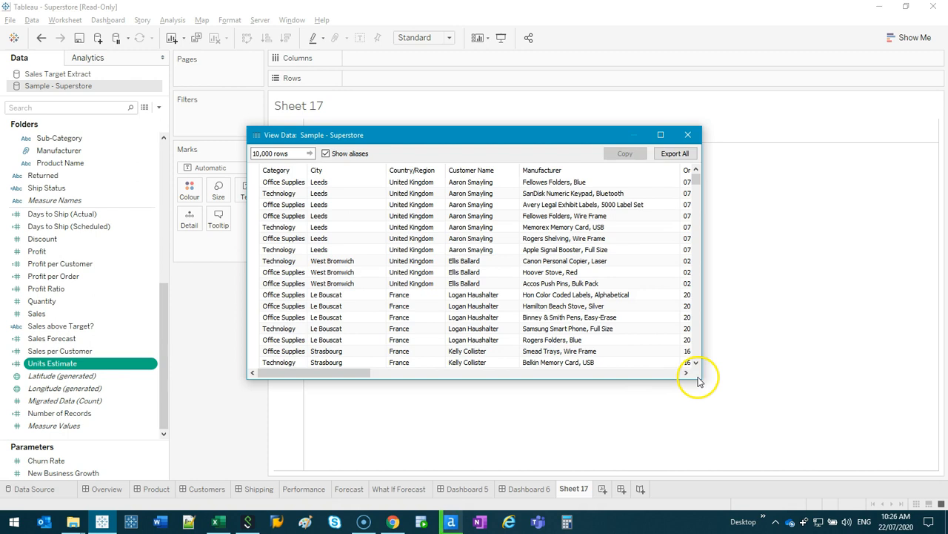
scroll(right, 3)
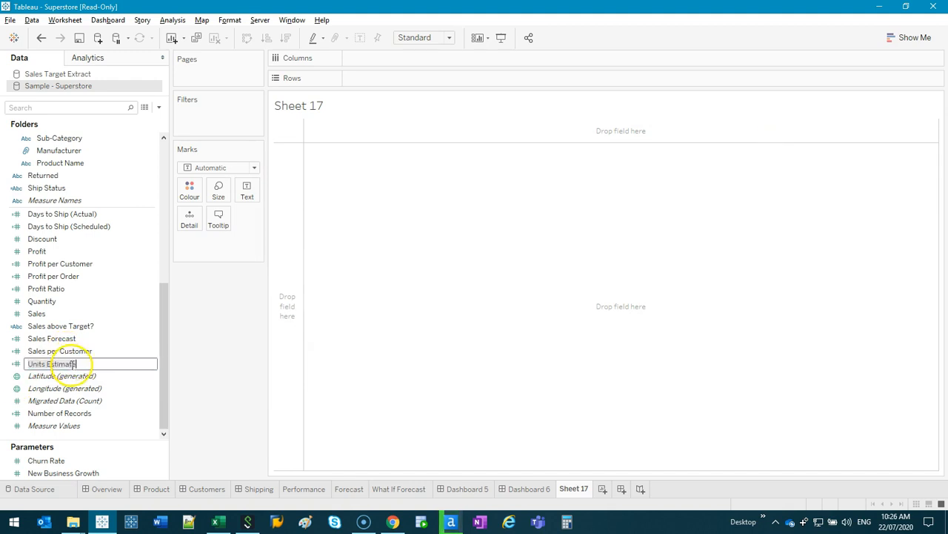
Rename the Units Estimate field to Employee No.
text(Employee No.)
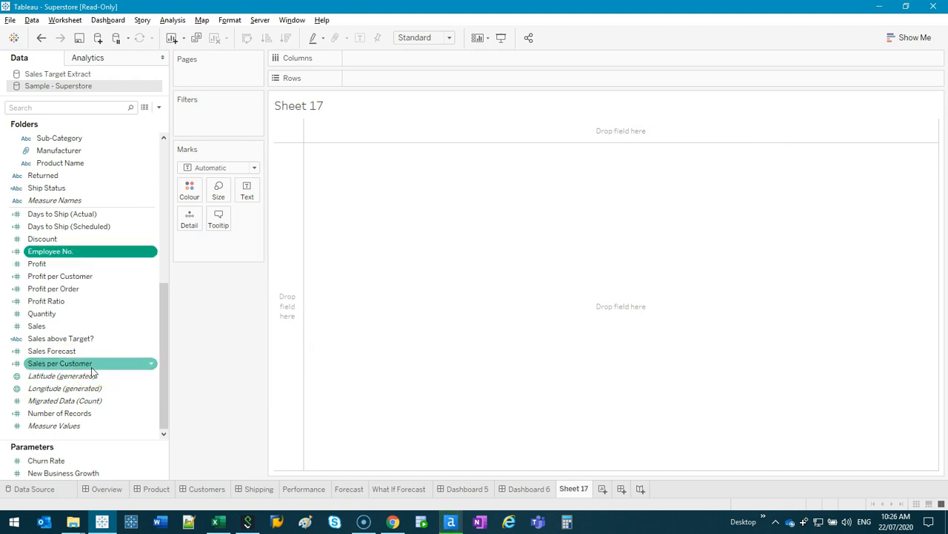
click(51, 250)
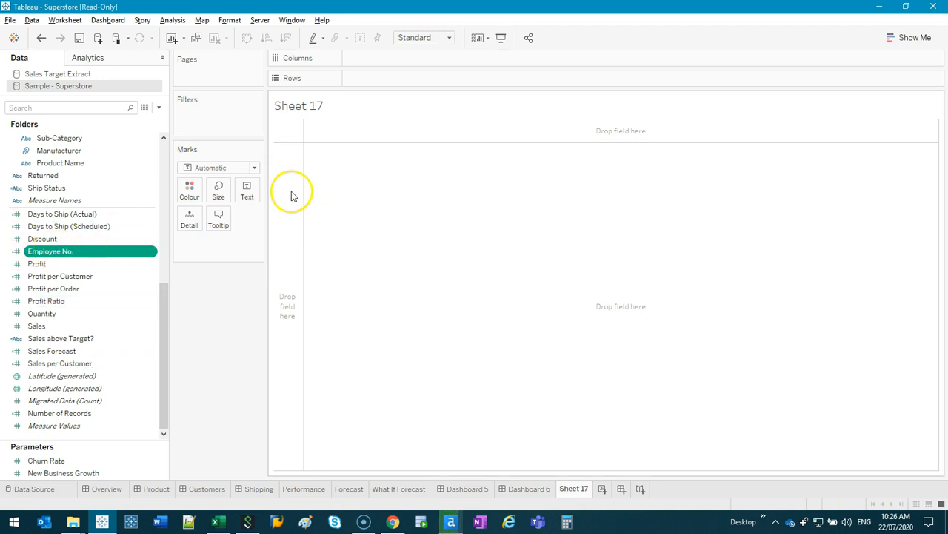
mouse_move(289, 237)
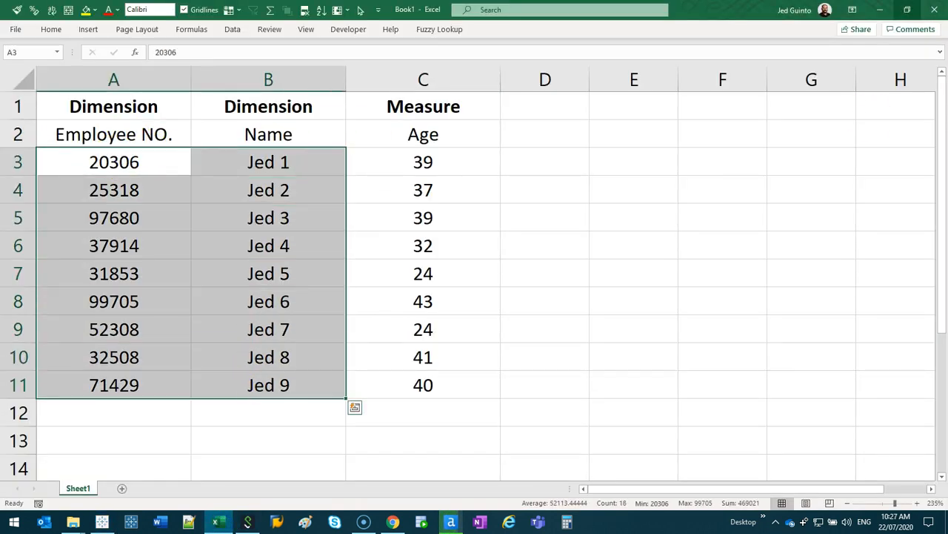
click(101, 522)
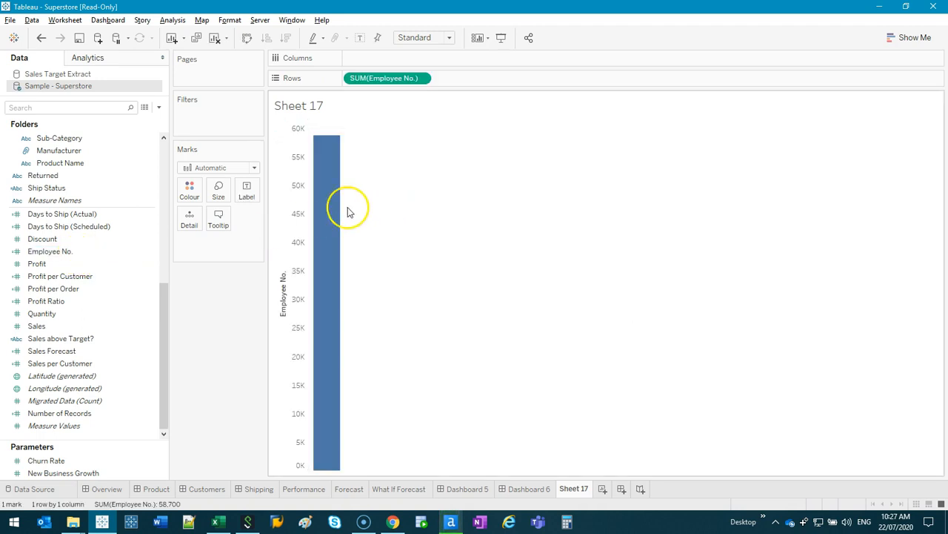
mouse_move(328, 201)
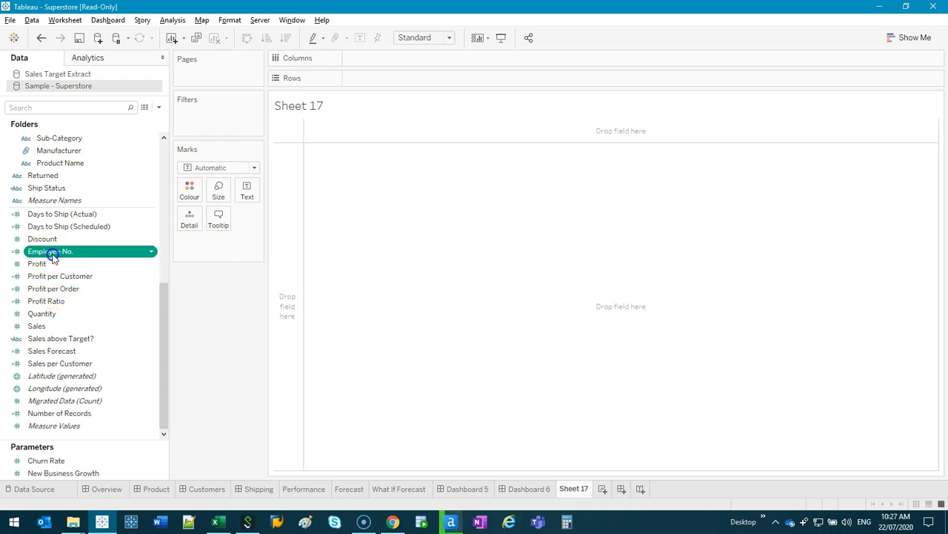
Convert Employee No. to a dimension and place it on Rows to list individual numbers.
right_click(51, 252)
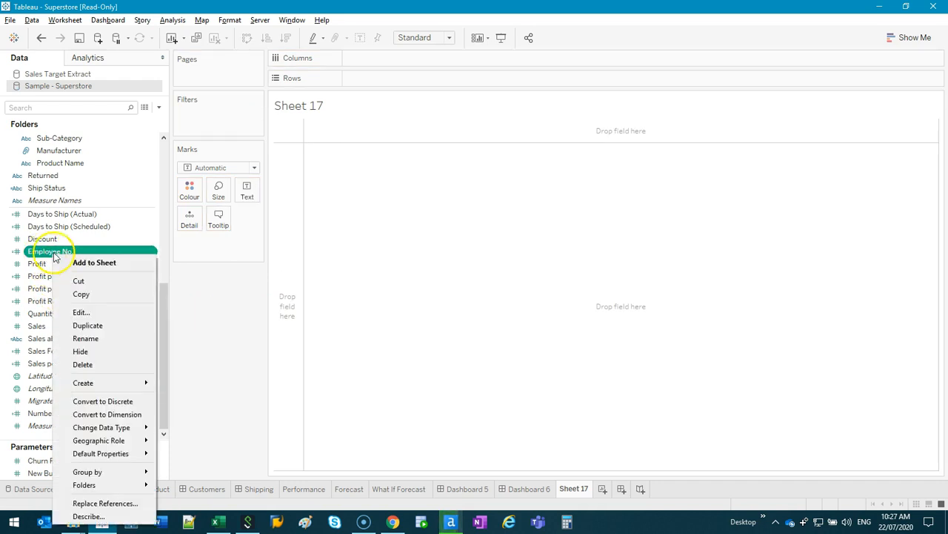
mouse_move(107, 415)
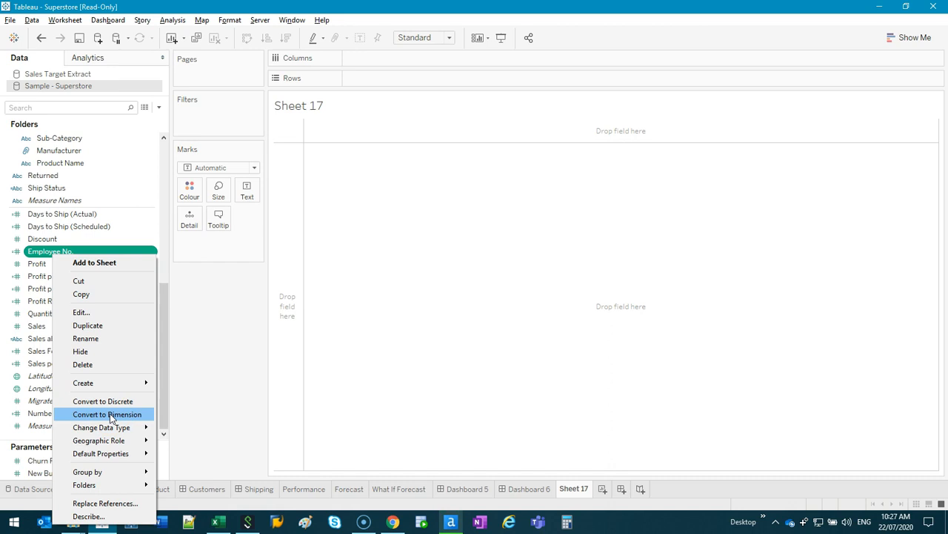
click(107, 413)
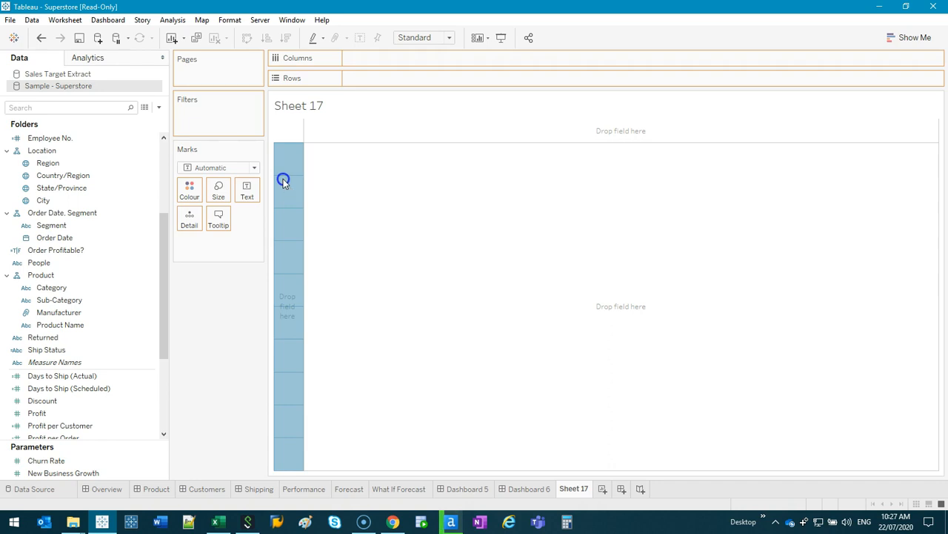
drag(51, 138, 385, 77)
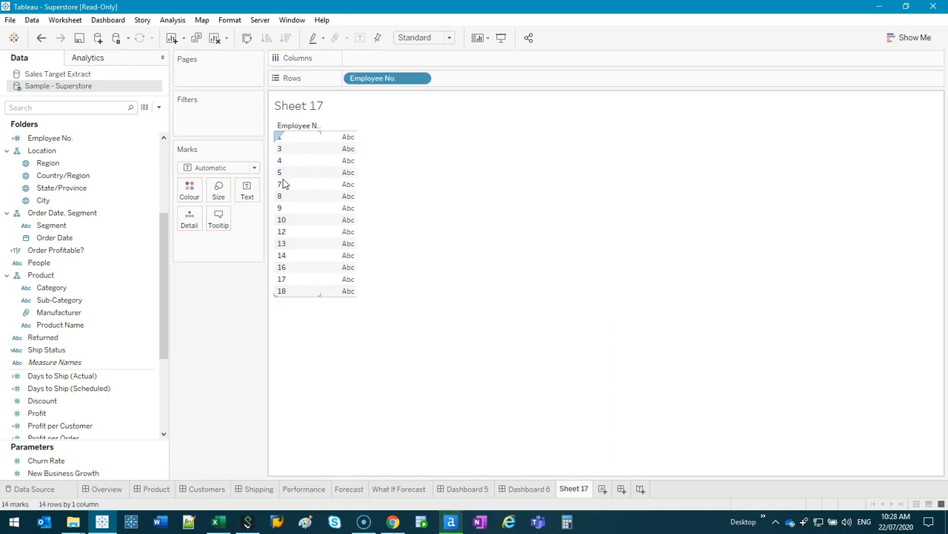
Add Country/Region to Rows after Employee No. so each number lists its countries.
click(62, 175)
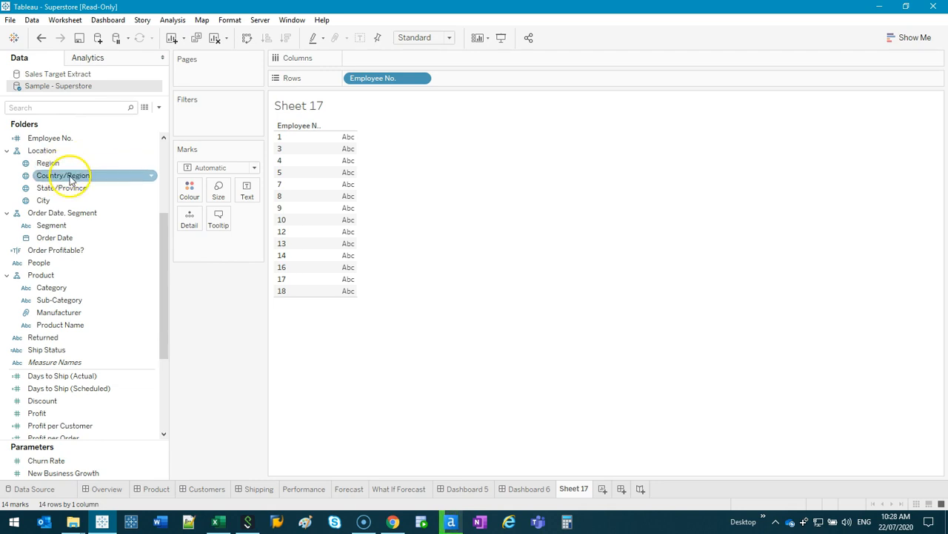
drag(63, 175, 448, 71)
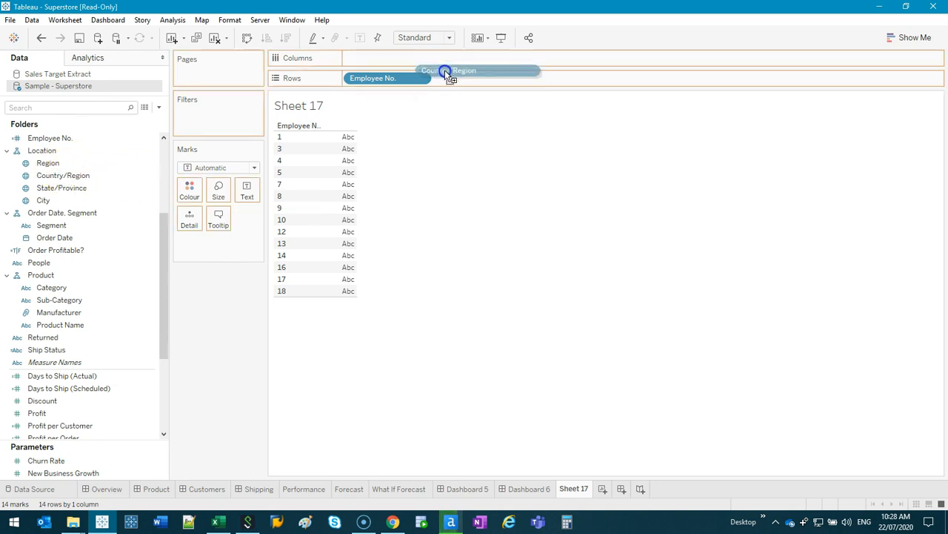
drag(447, 71, 477, 77)
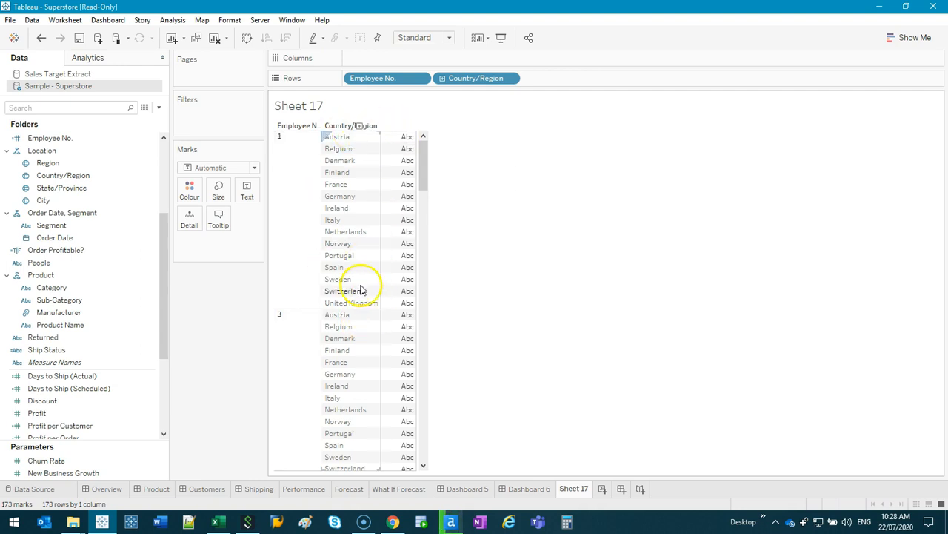
click(392, 522)
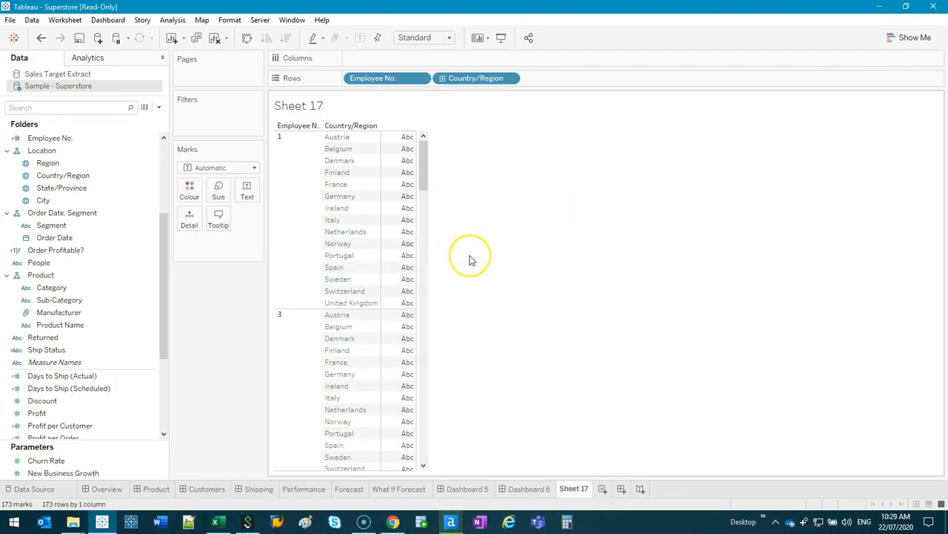
mouse_move(471, 261)
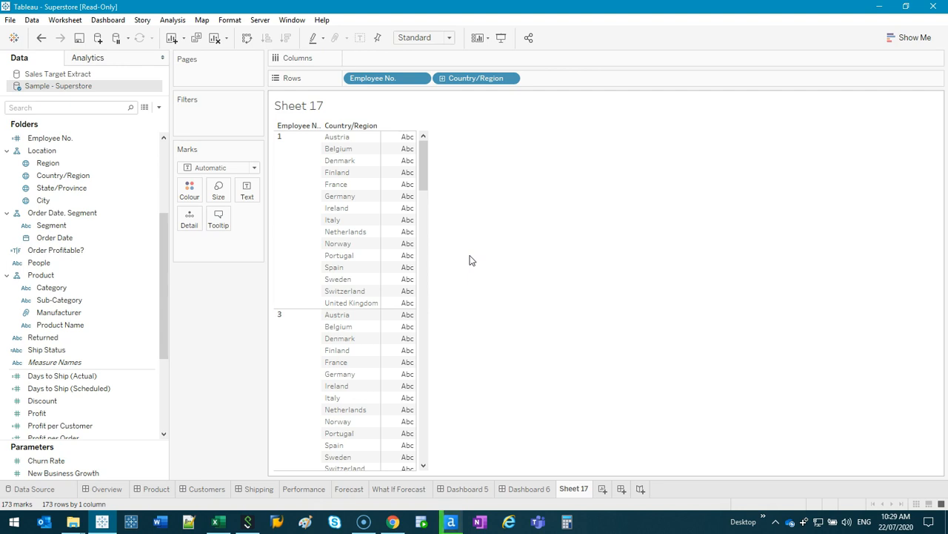
click(46, 459)
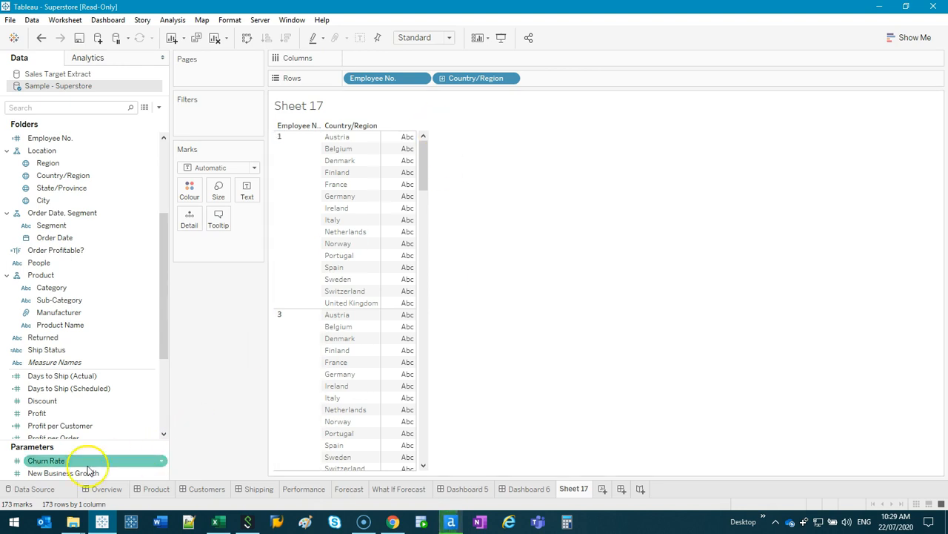